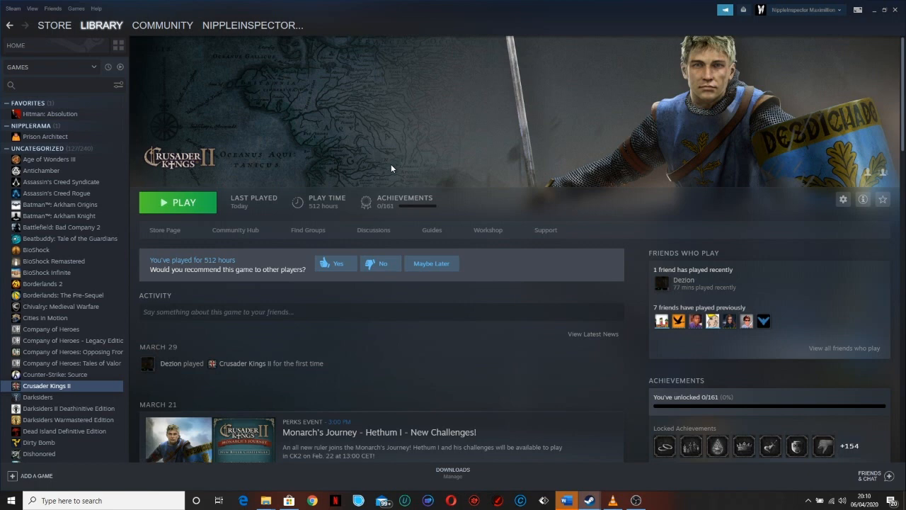
mouse_move(301, 88)
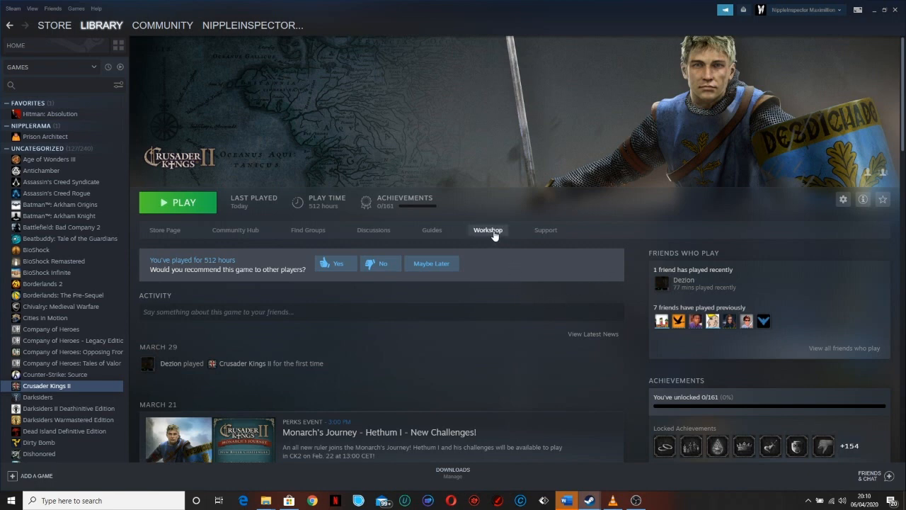
Follow the Workshop link on the Crusader Kings II library page to browse popular mods.
left_click(487, 230)
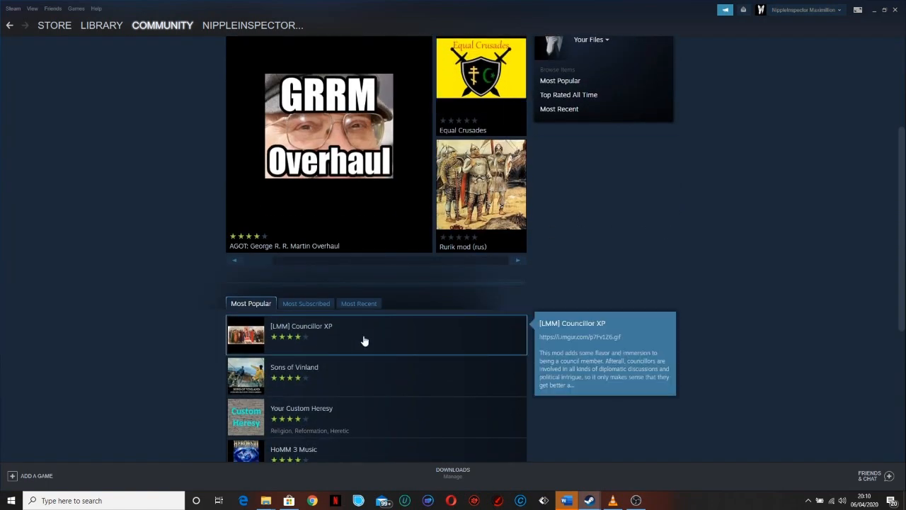
mouse_move(347, 343)
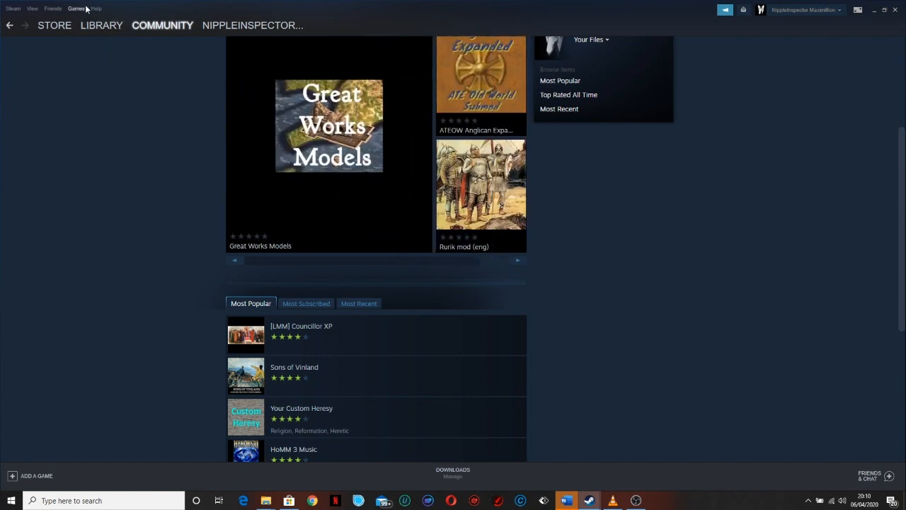
Return to the Library and browse Crusader Kings II's local files from its Properties.
left_click(54, 25)
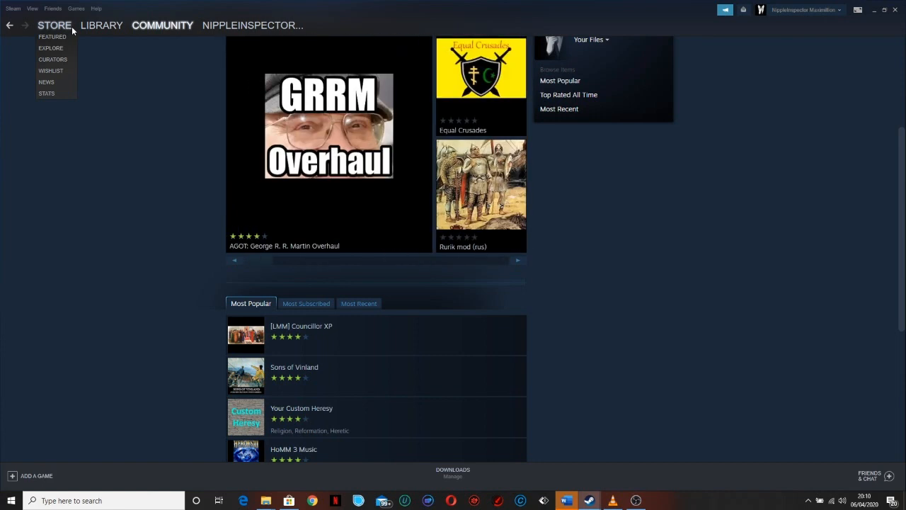
mouse_move(88, 62)
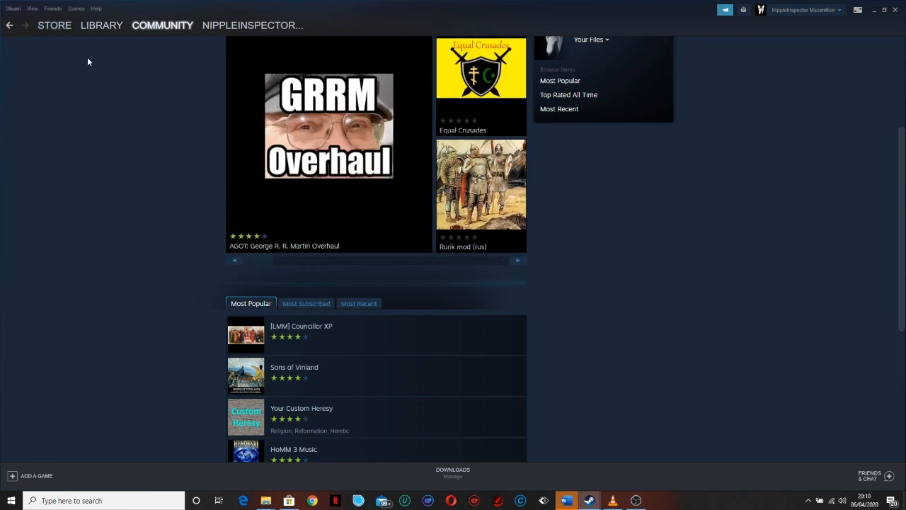
left_click(101, 24)
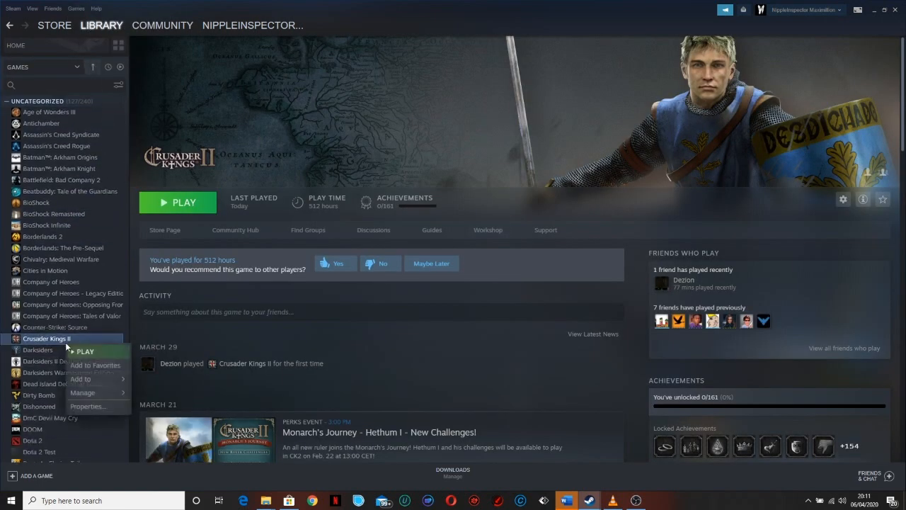
left_click(88, 406)
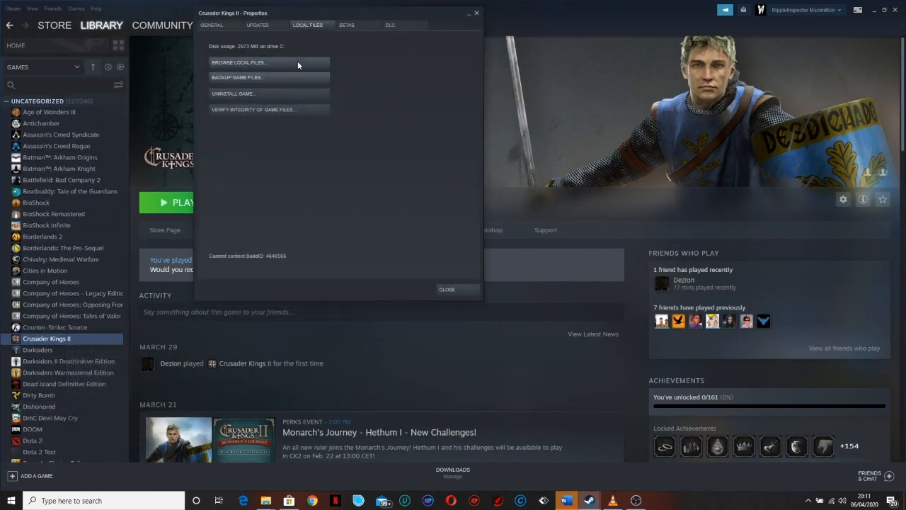
left_click(238, 62)
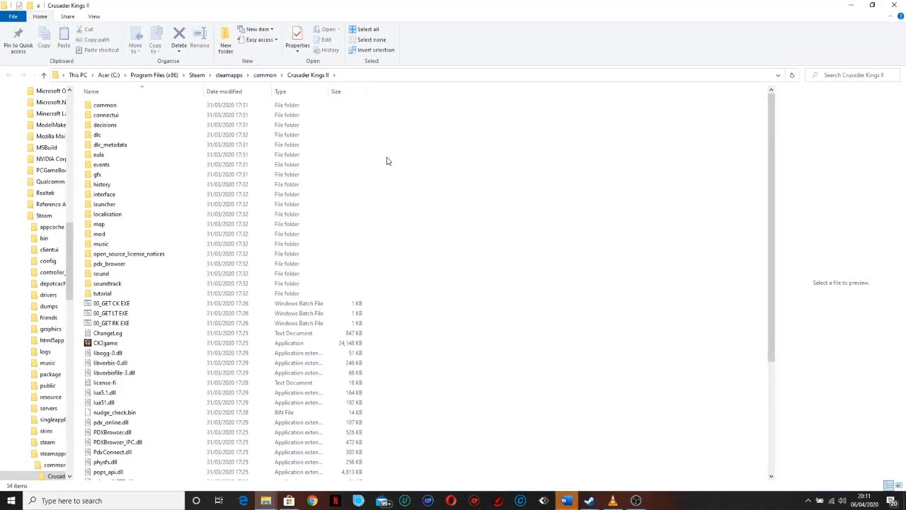
Open the install directory's mod folder to read the DontPutModsHere note.
left_click(113, 234)
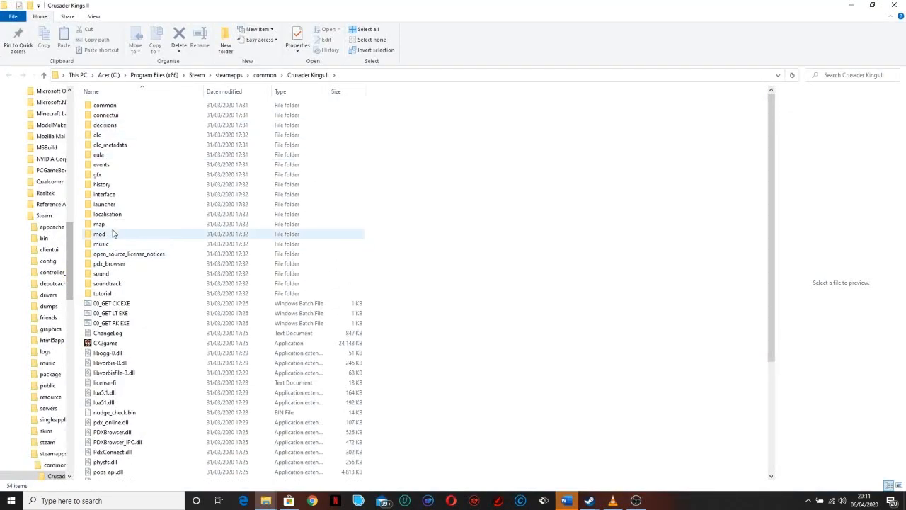
double_click(99, 233)
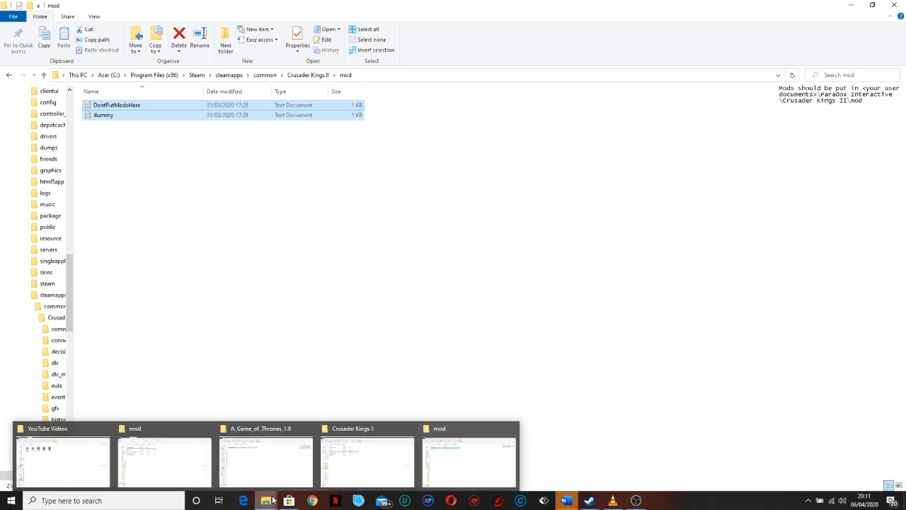
mouse_move(459, 461)
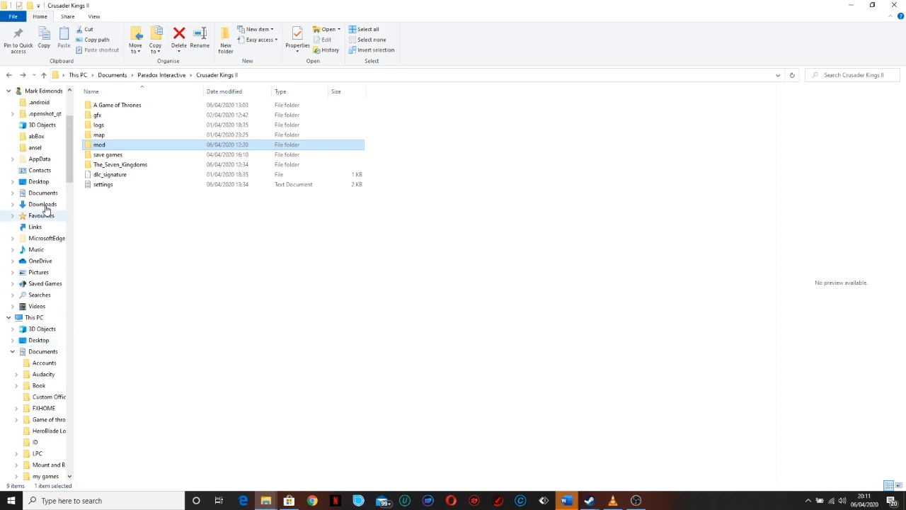
Navigate to Documents\Paradox Interactive\Crusader Kings II\mod to view installed mod files.
left_click(7, 94)
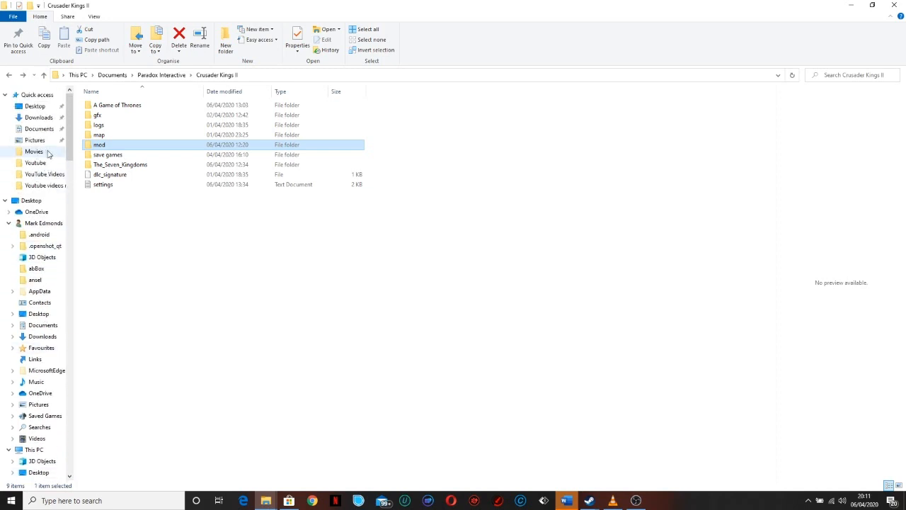
left_click(112, 74)
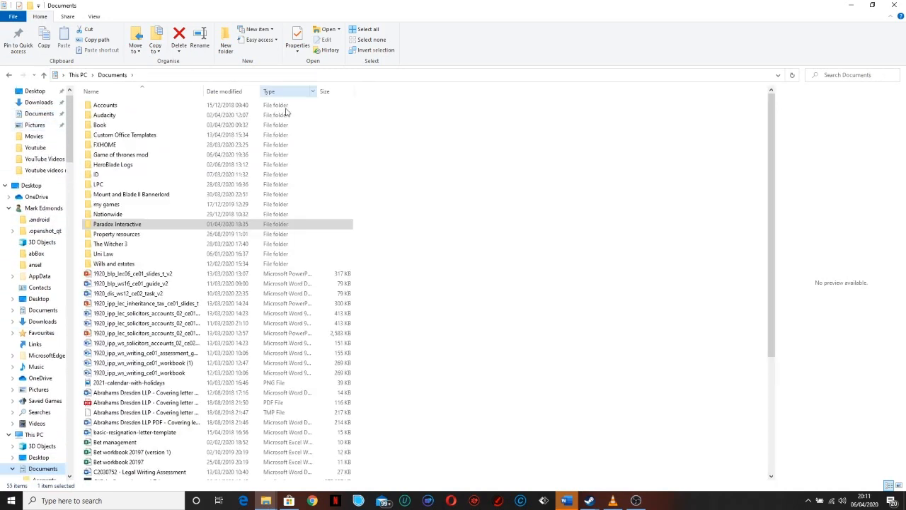
mouse_move(127, 224)
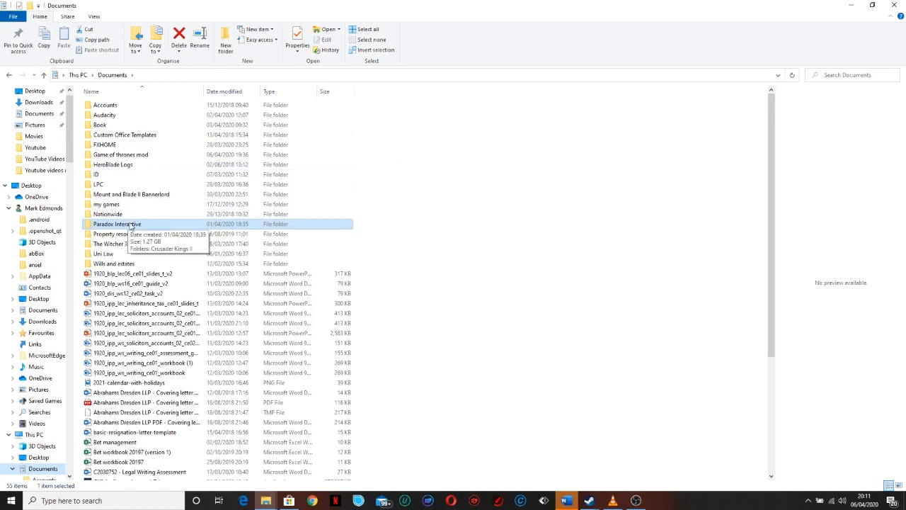
double_click(117, 224)
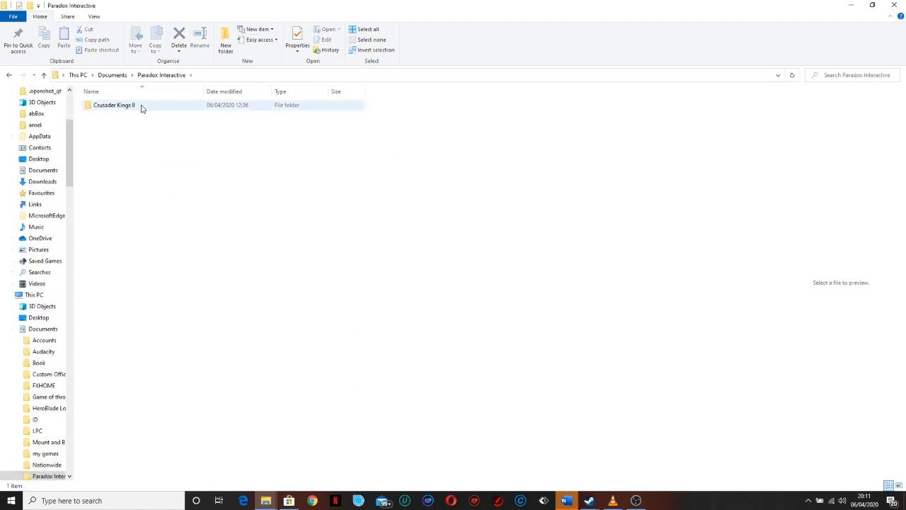
double_click(113, 104)
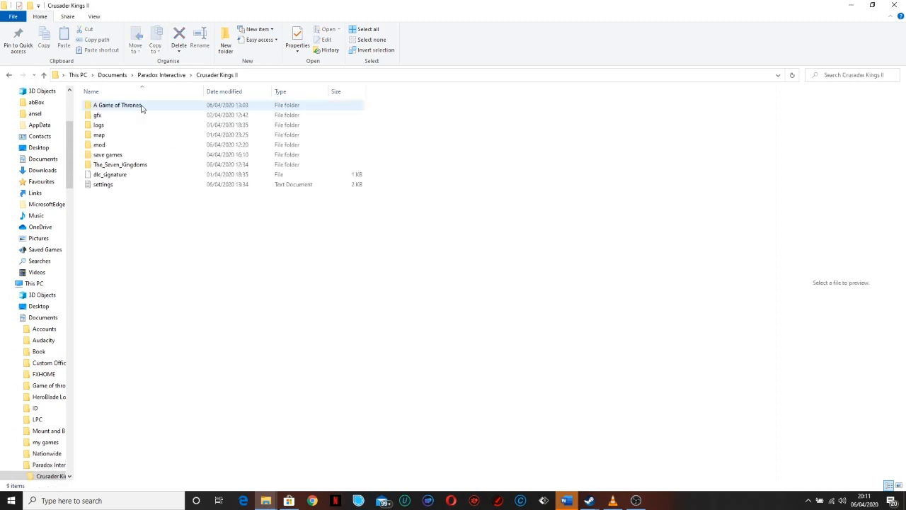
left_click(99, 145)
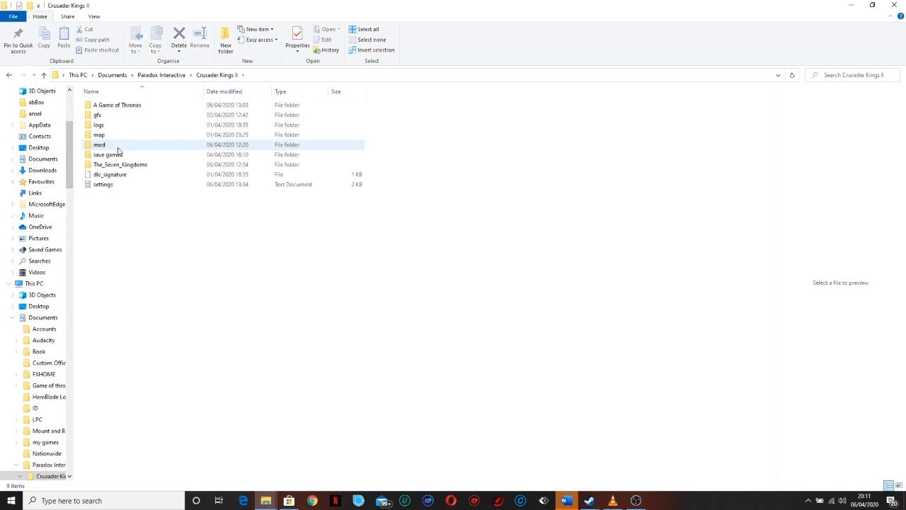
double_click(99, 144)
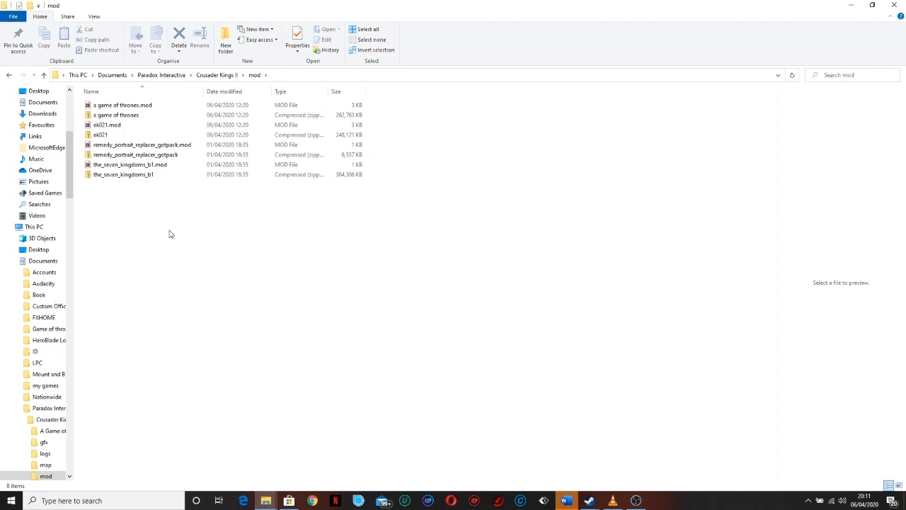
Step back to the Crusader Kings II folder, reopen mod, and return to Steam.
left_click(9, 75)
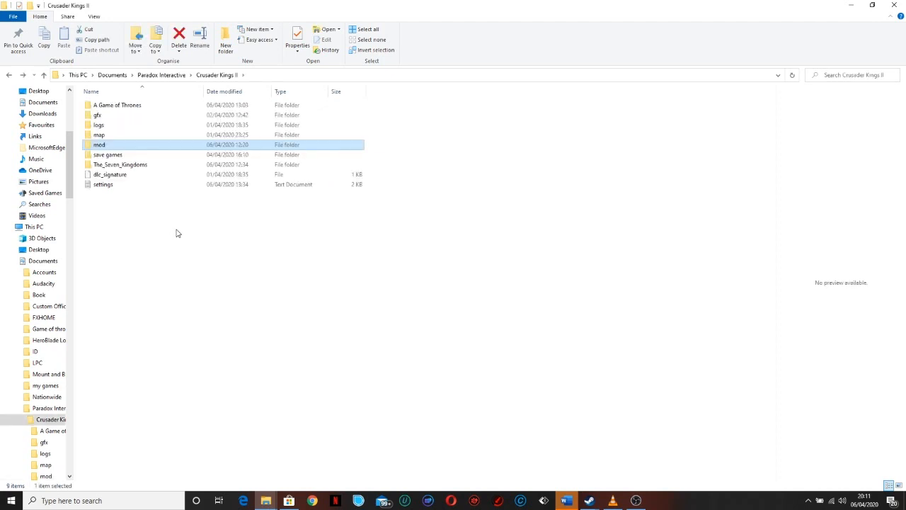
double_click(99, 145)
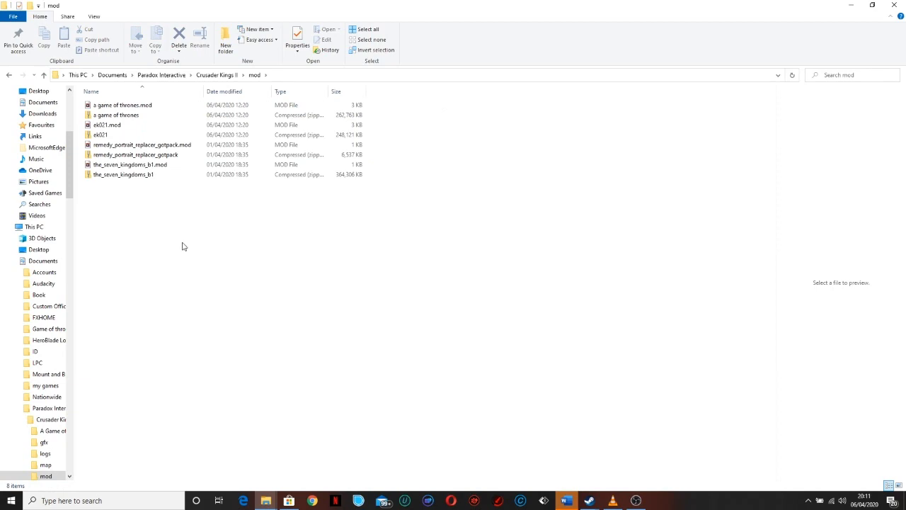
left_click(589, 500)
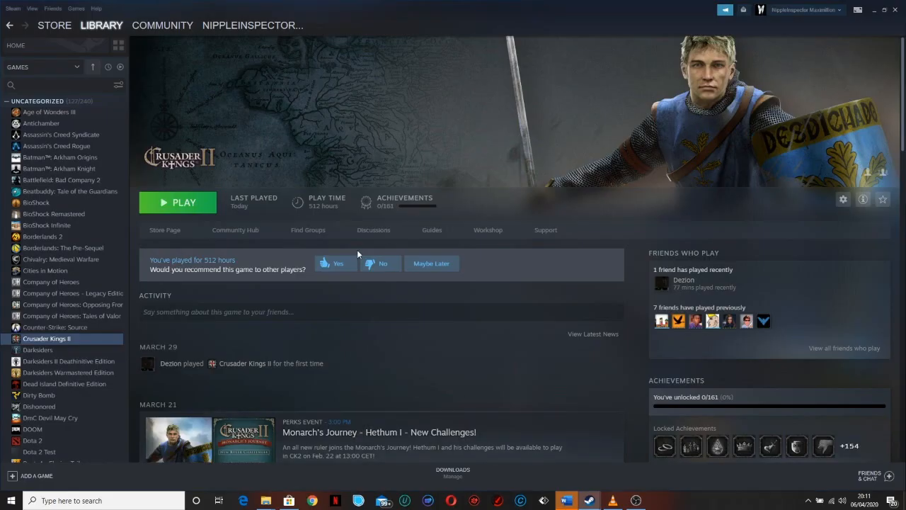
Launch Crusader Kings II with the green Play button in the Steam library.
left_click(178, 203)
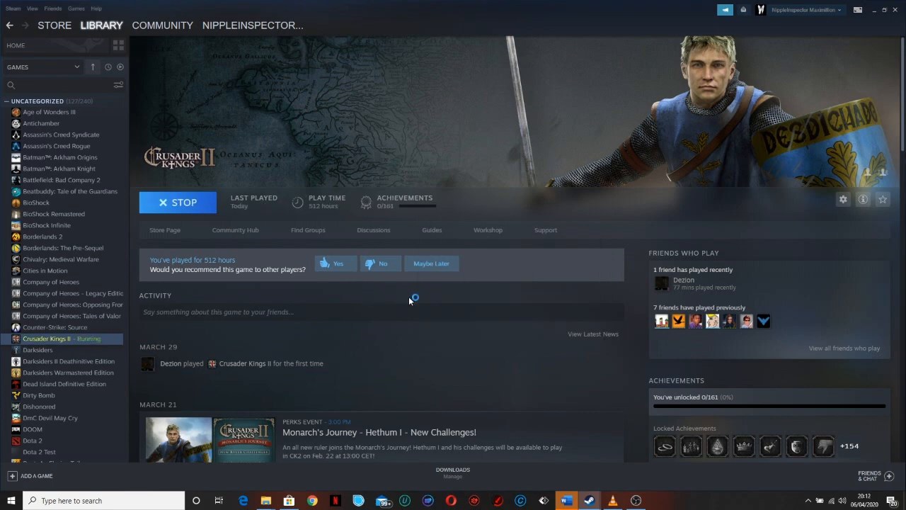
mouse_move(440, 306)
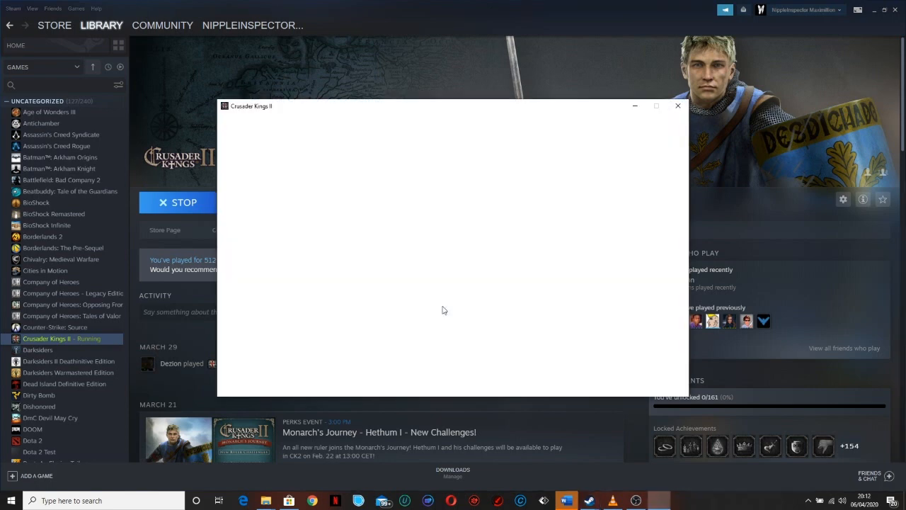
mouse_move(545, 172)
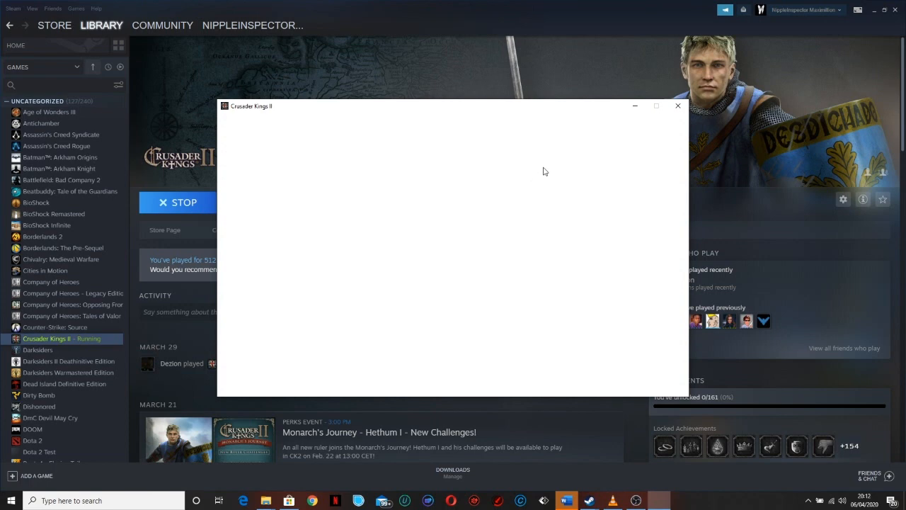
mouse_move(453, 106)
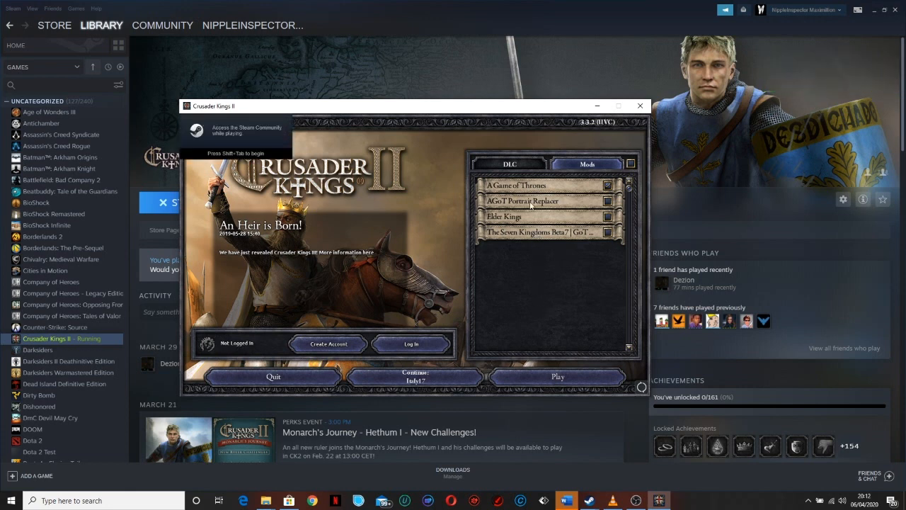
mouse_move(501, 336)
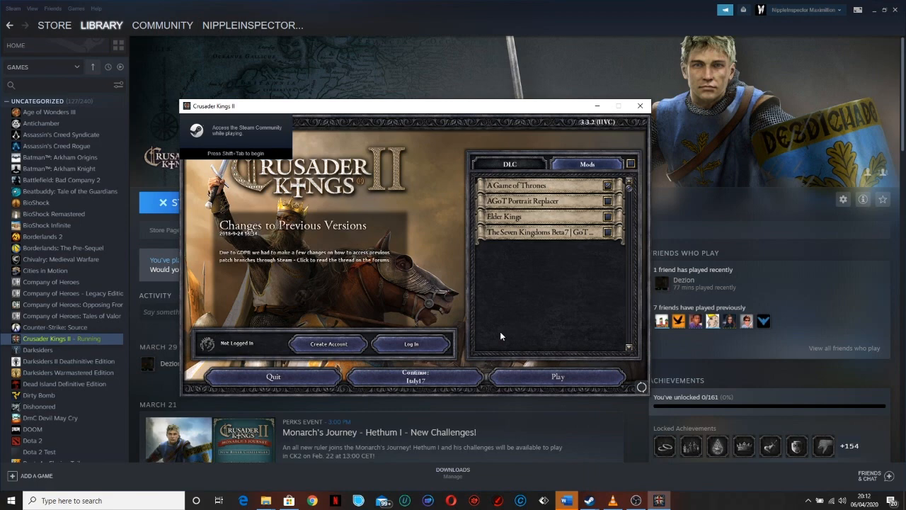
mouse_move(505, 342)
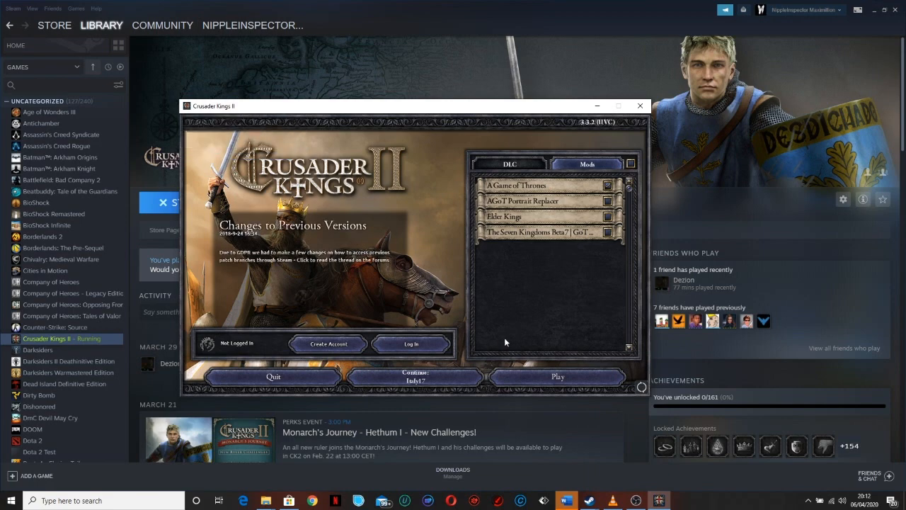